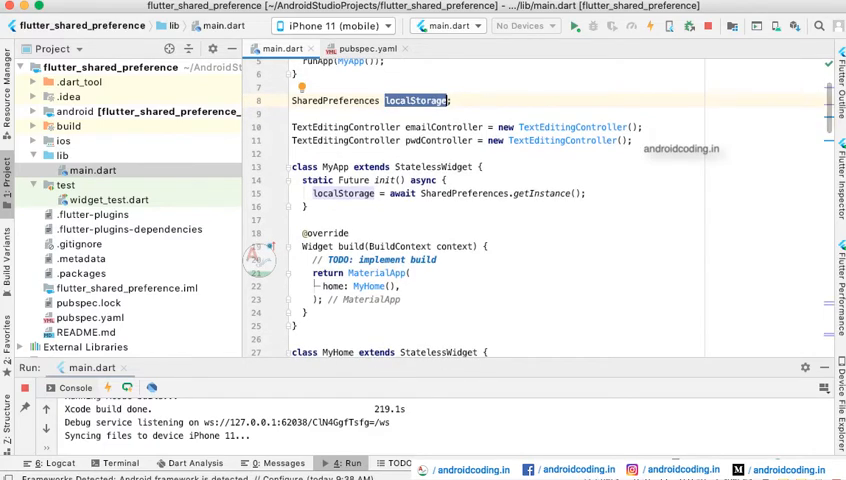
# Scroll down the widget tree code to the Email Id label text and highlight it
pyautogui.scroll(-3)
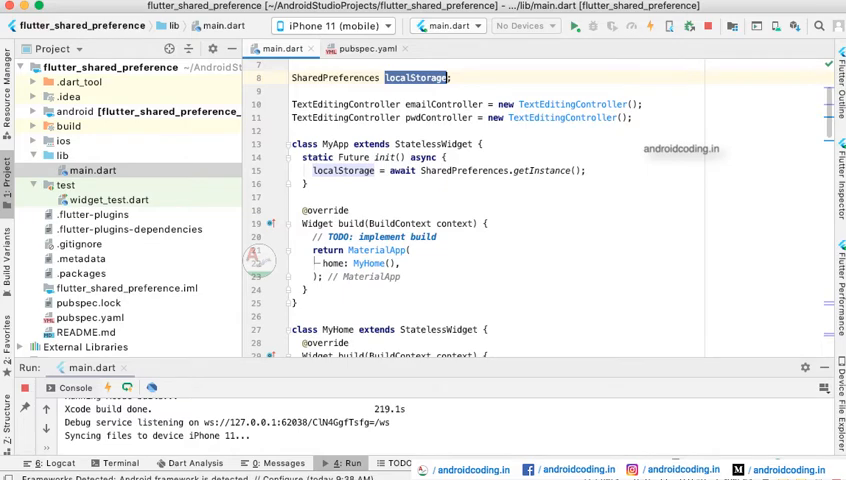
pyautogui.scroll(-3)
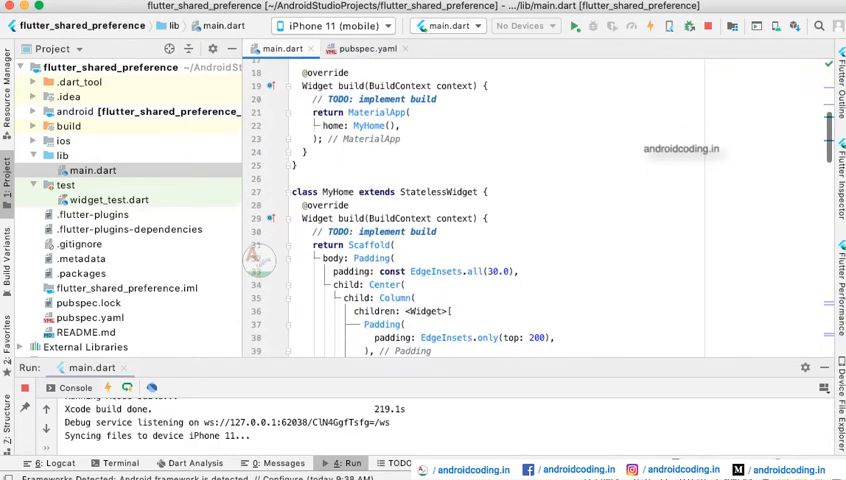
pyautogui.scroll(-3)
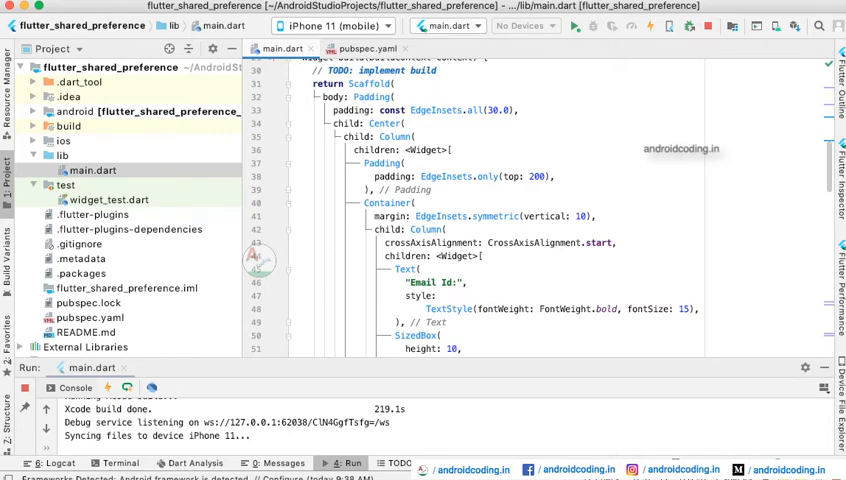
pyautogui.scroll(-3)
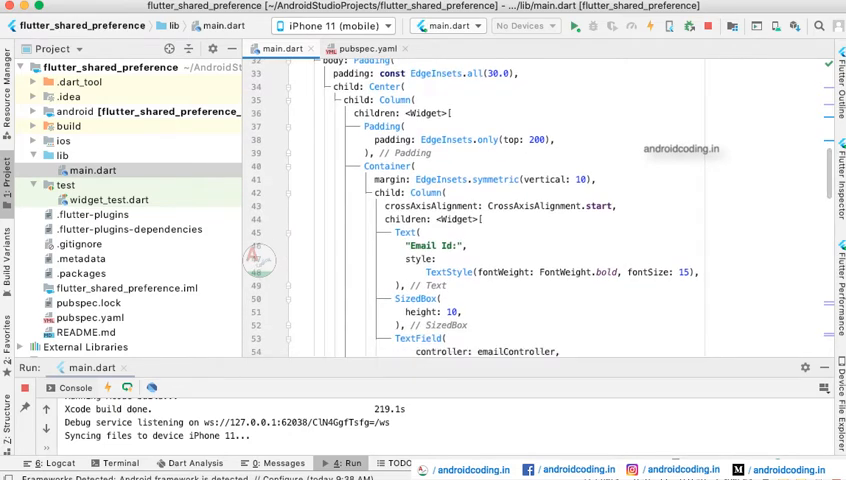
pyautogui.scroll(-3)
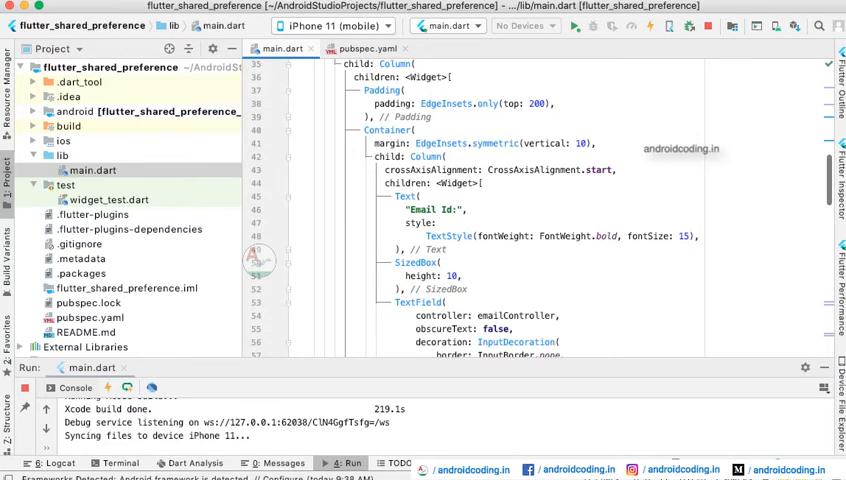
pyautogui.scroll(-3)
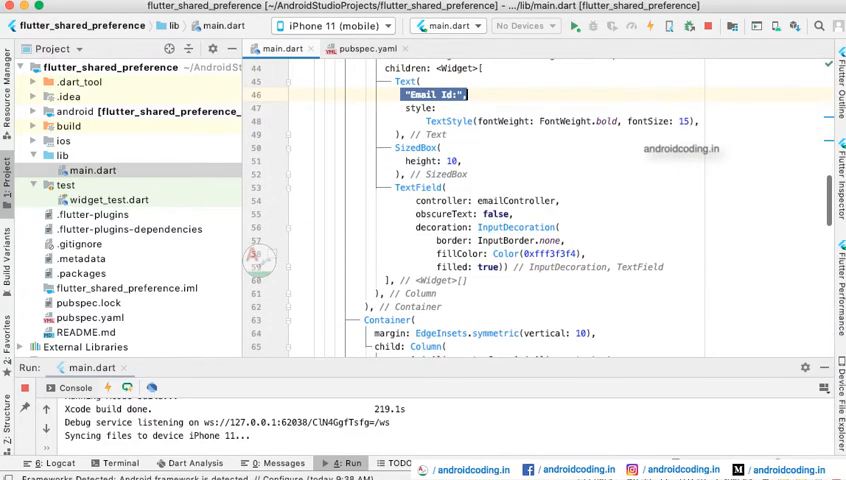
pyautogui.scroll(-3)
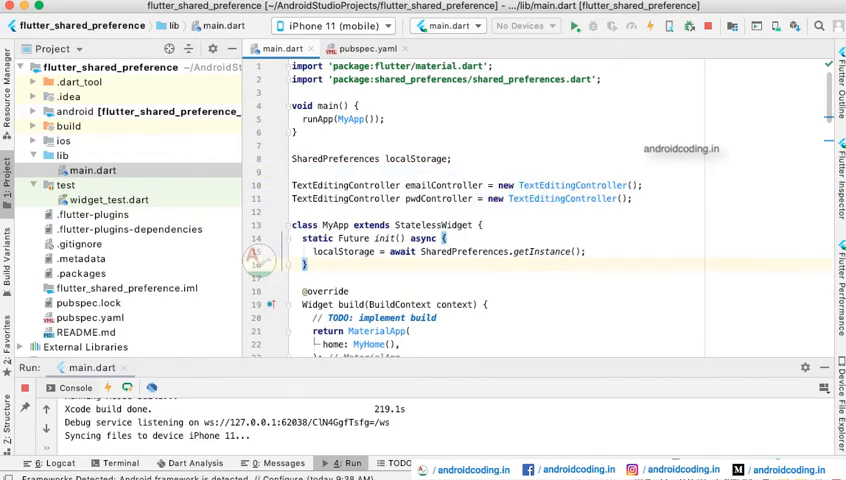
pyautogui.scroll(-3)
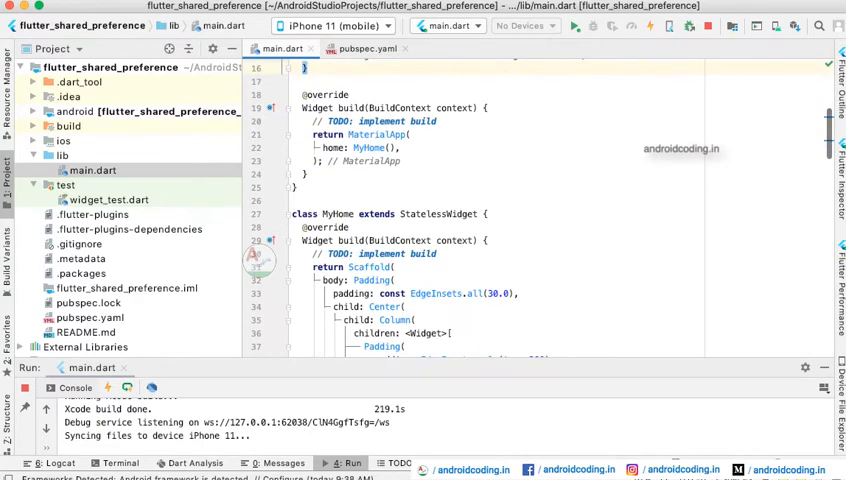
pyautogui.scroll(-3)
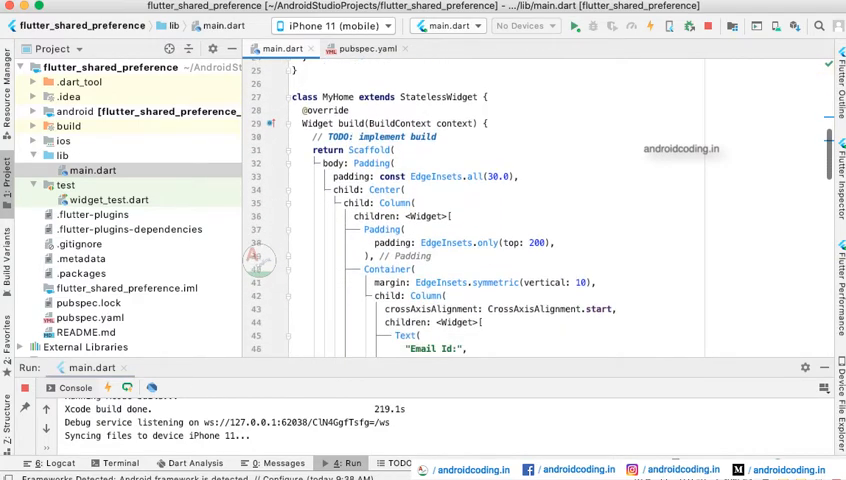
pyautogui.scroll(-3)
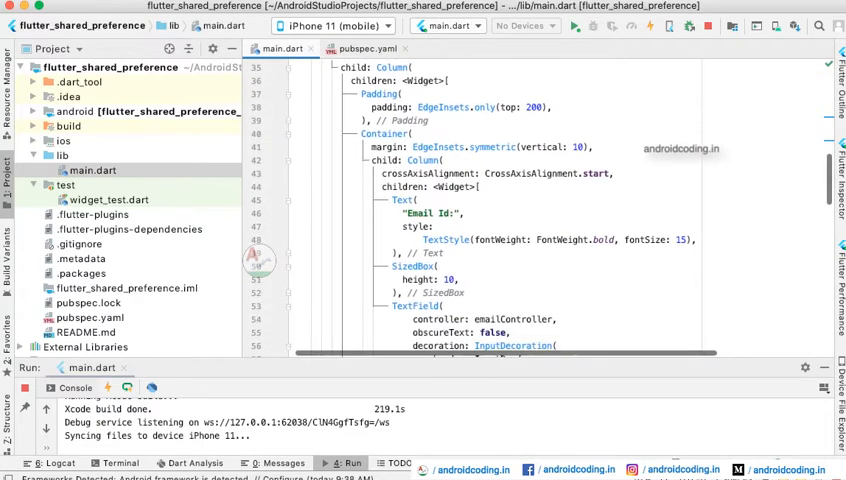
pyautogui.scroll(-3)
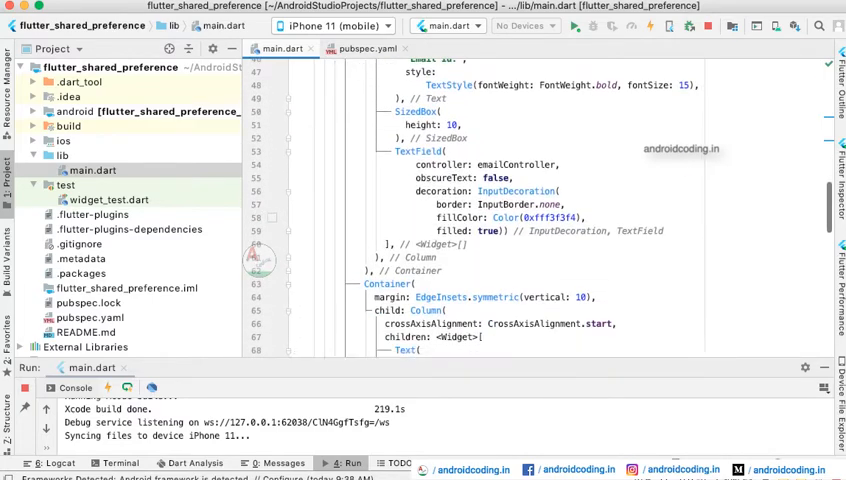
pyautogui.scroll(-3)
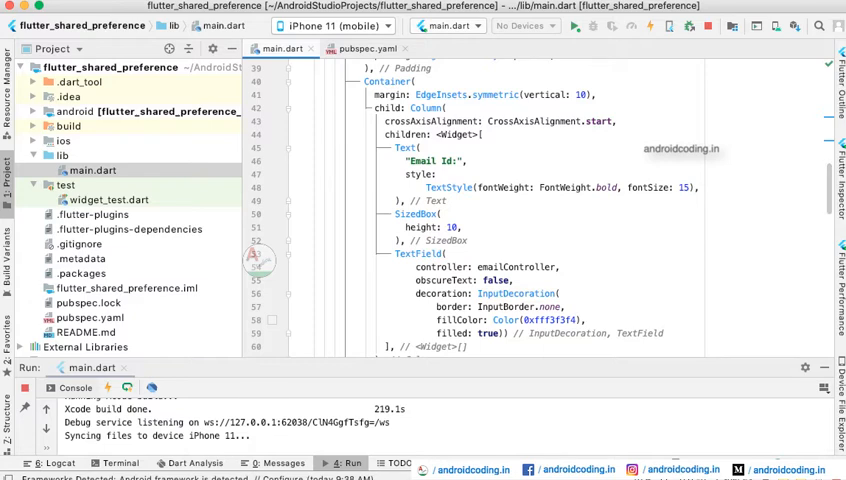
pyautogui.doubleClick(435, 160)
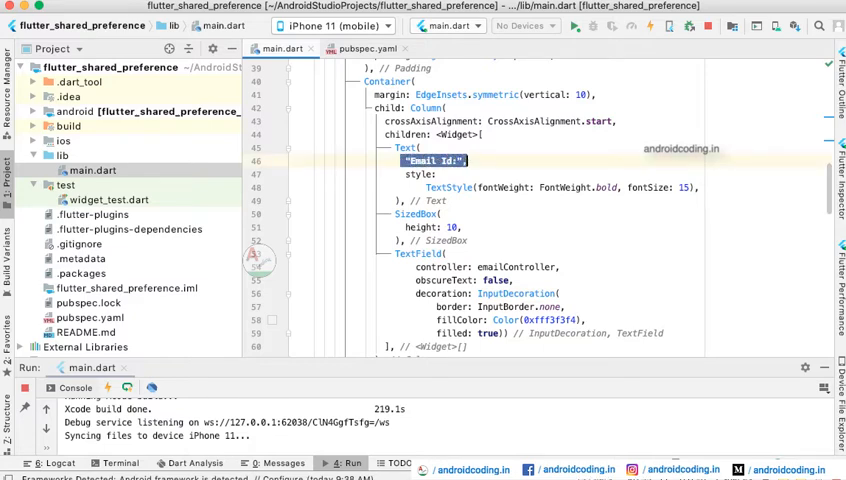
# Scroll to the email field and highlight its obscureText: false setting
pyautogui.scroll(-3)
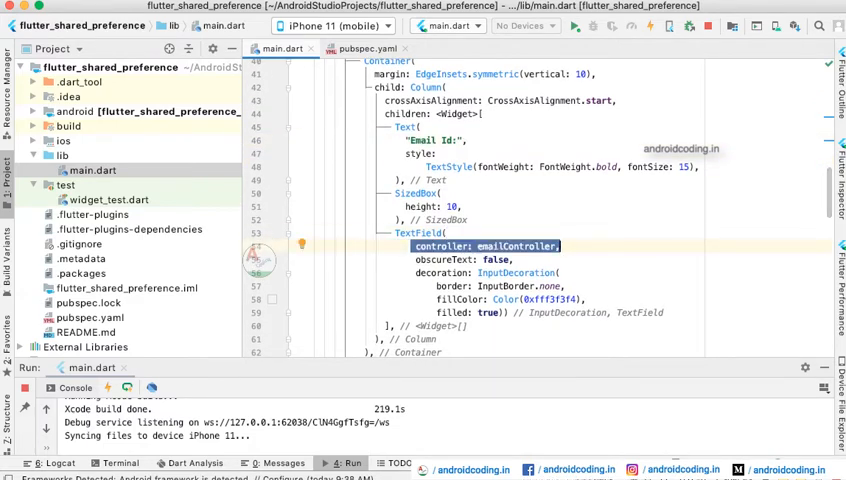
pyautogui.scroll(-3)
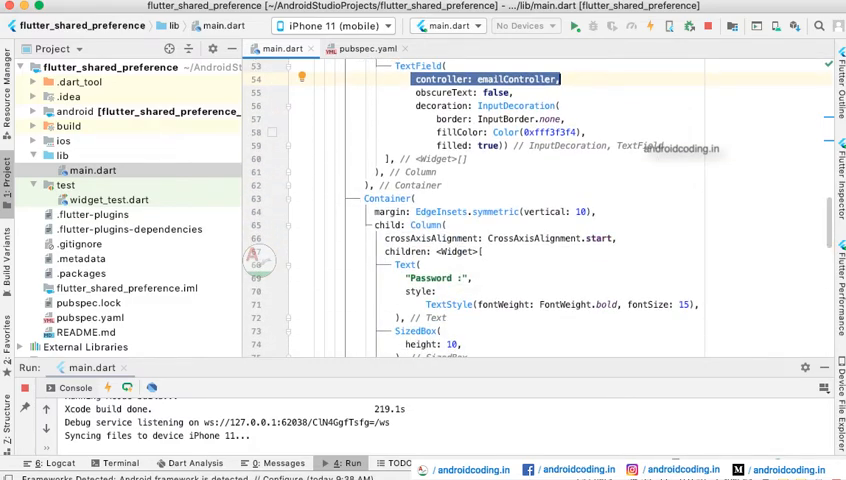
pyautogui.scroll(-3)
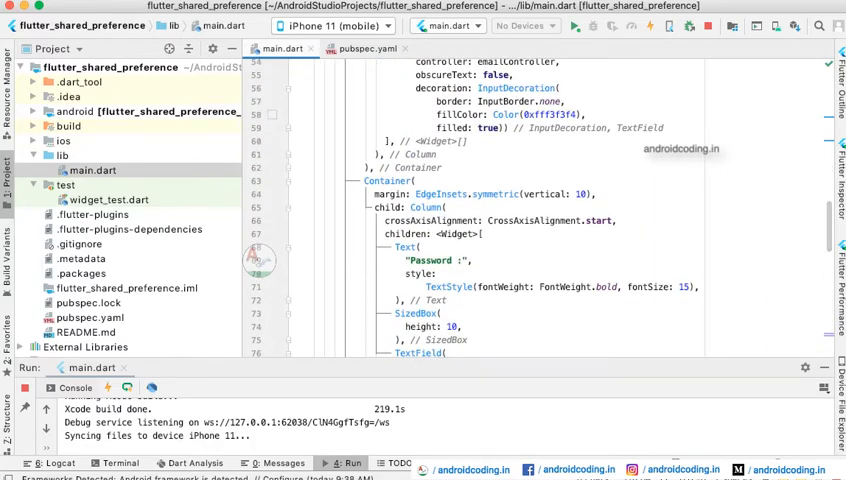
pyautogui.scroll(3)
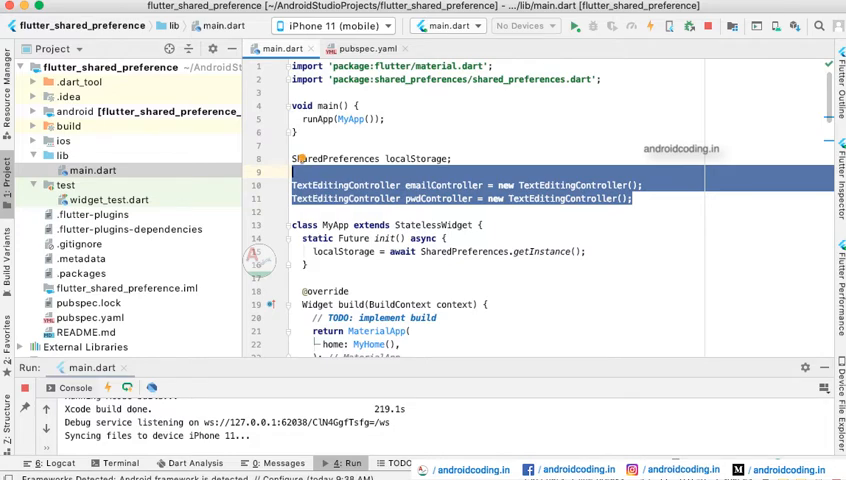
pyautogui.scroll(-3)
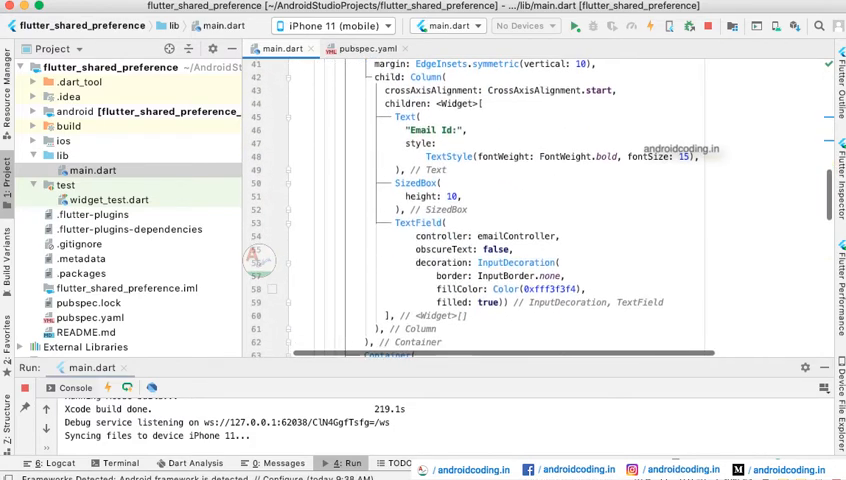
pyautogui.scroll(-3)
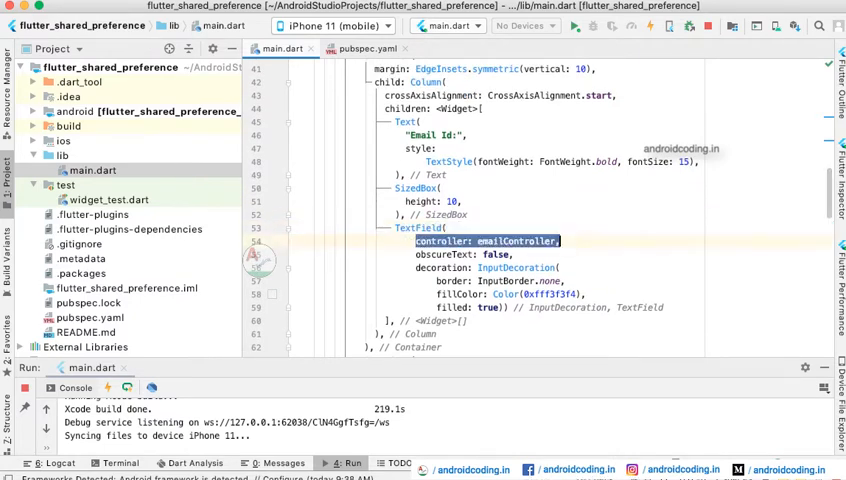
pyautogui.scroll(-3)
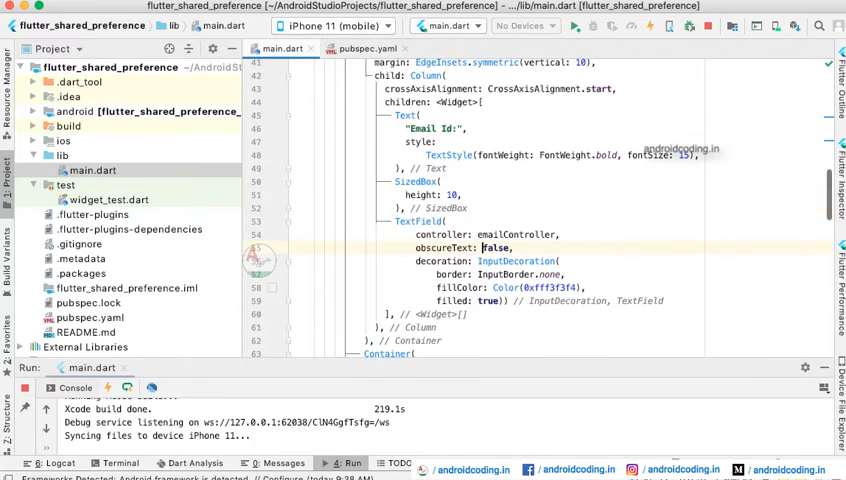
pyautogui.doubleClick(496, 247)
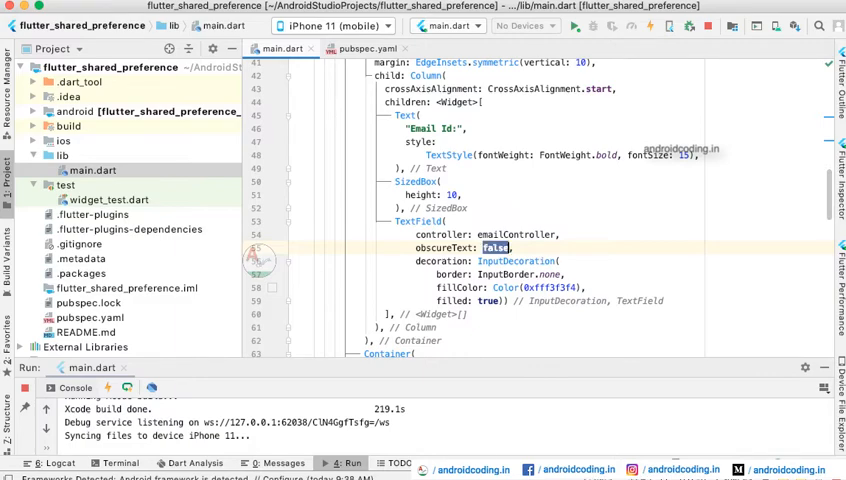
# Point out the Login button's save handler, then scroll to the logged-in status Text
pyautogui.scroll(-3)
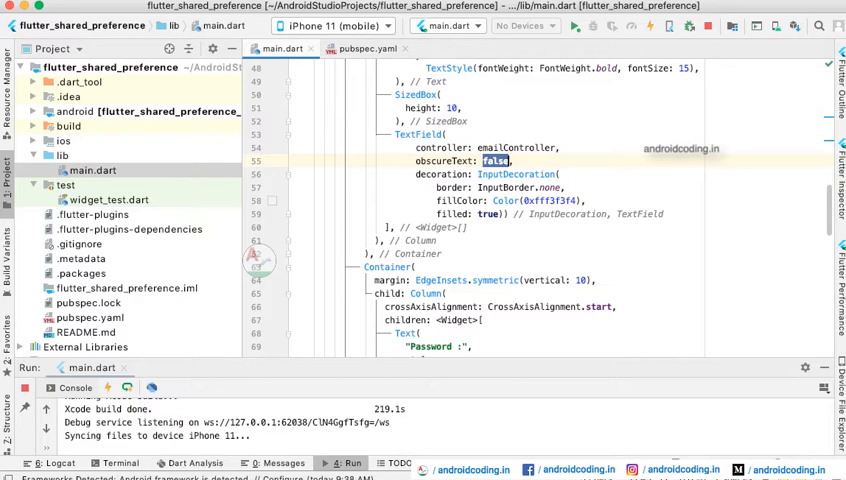
pyautogui.scroll(-3)
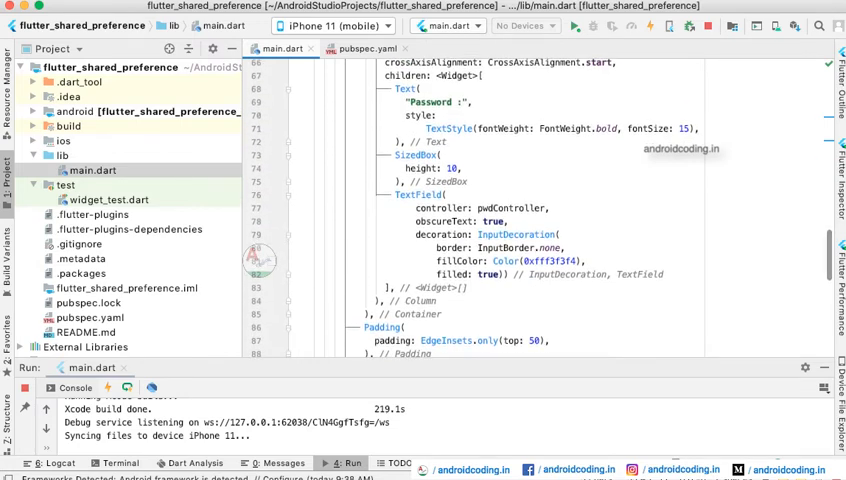
pyautogui.scroll(-3)
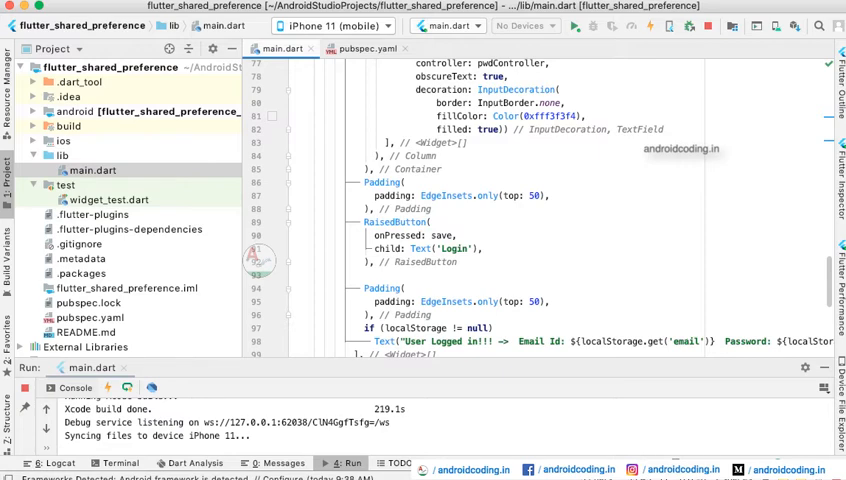
pyautogui.click(453, 235)
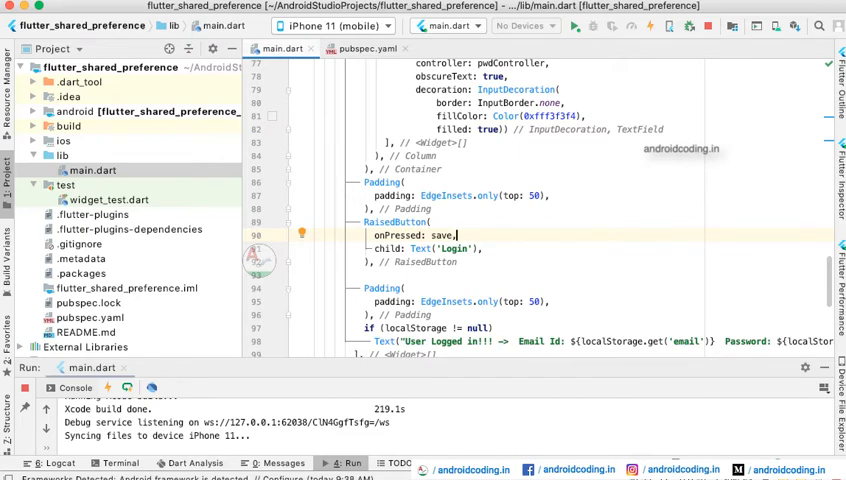
pyautogui.scroll(-3)
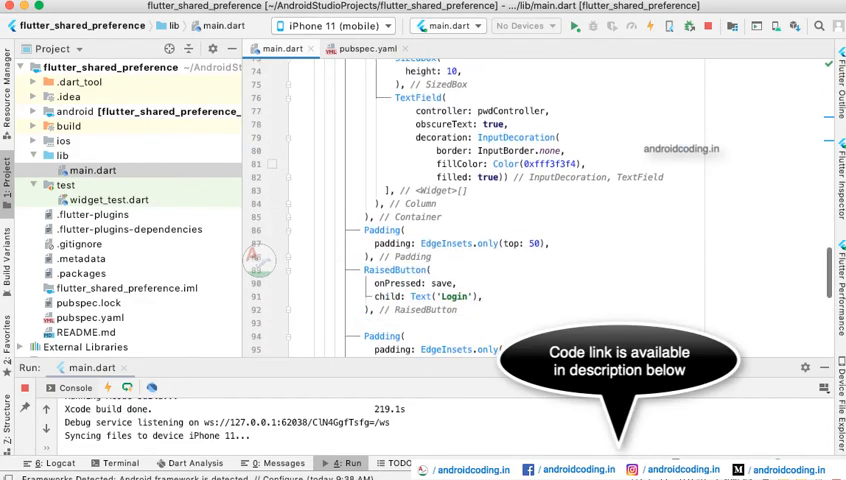
pyautogui.scroll(-3)
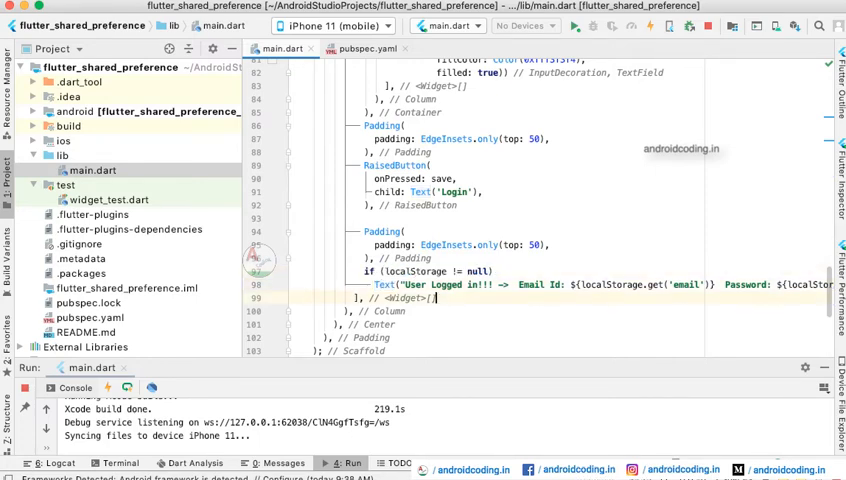
pyautogui.scroll(-3)
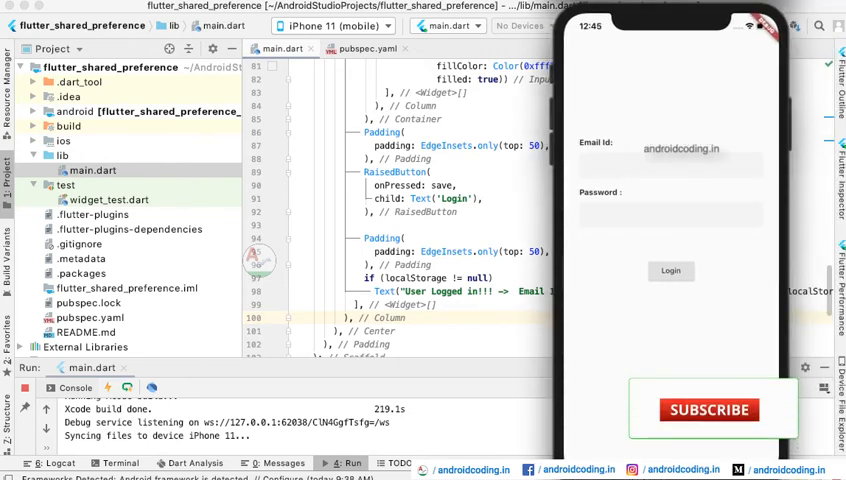
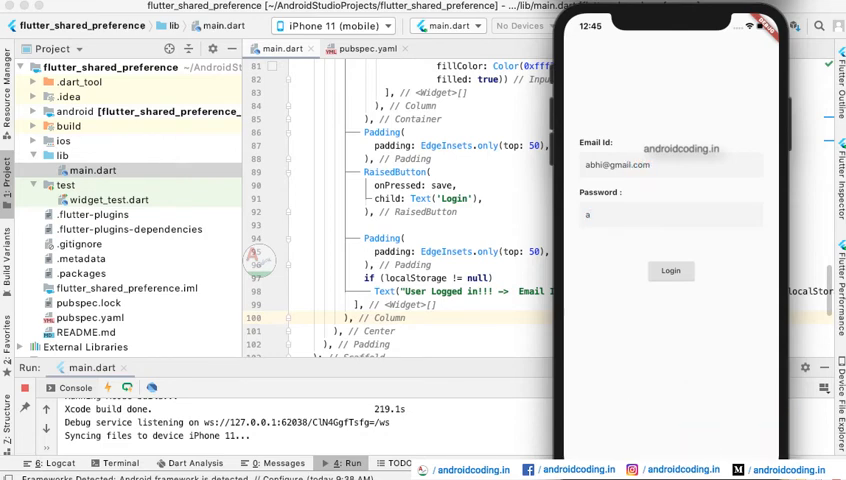